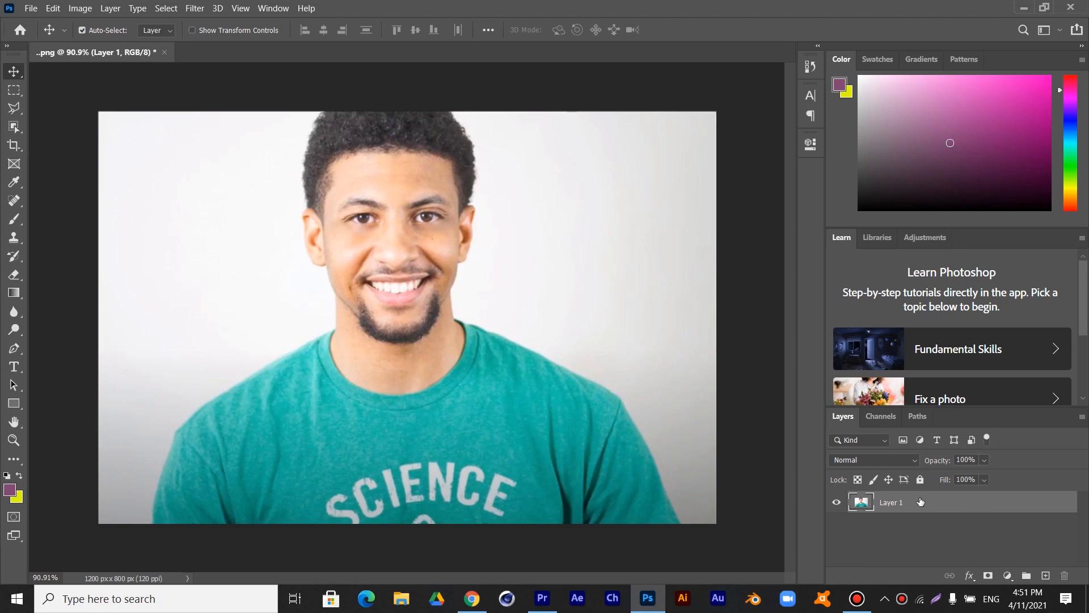
Duplicate the portrait layer with Ctrl+J and bring up the Image > Adjustments menu
{"action": "key", "text": "ctrl+j"}
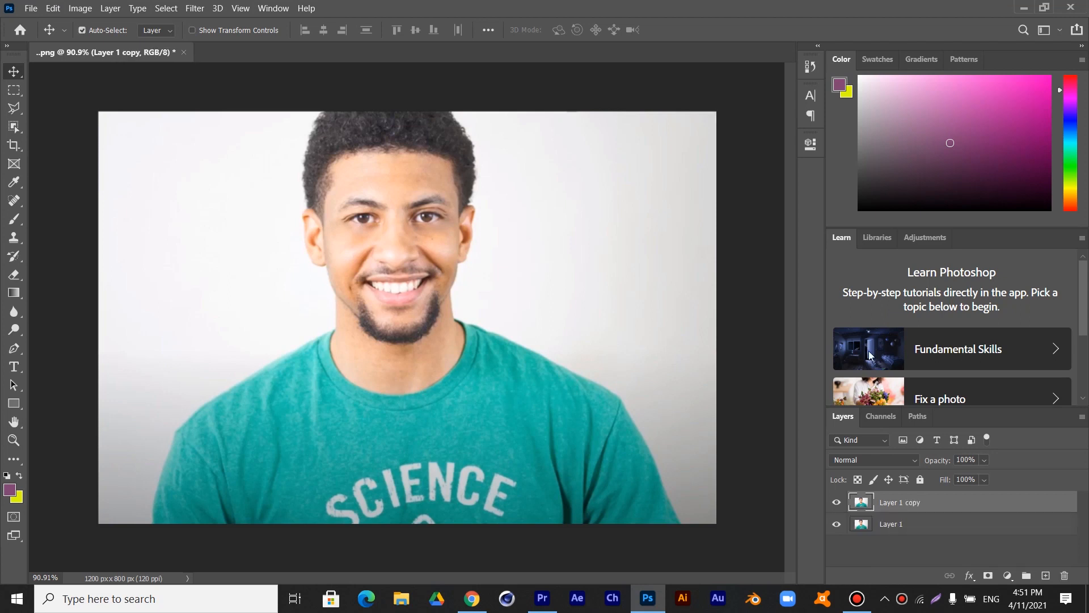
{"action": "left_click", "coordinate": [79, 8]}
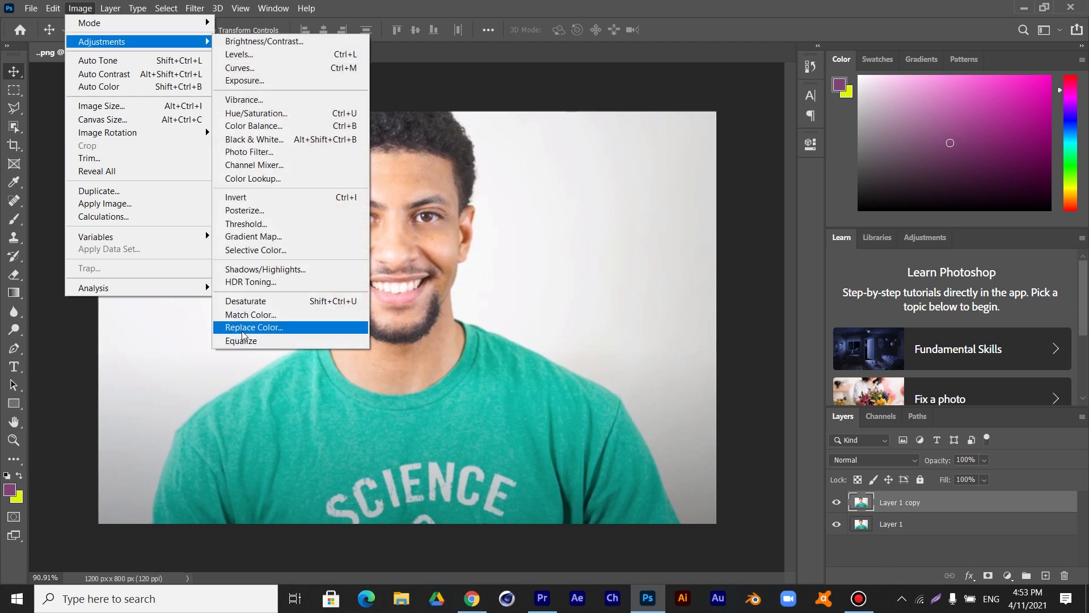
Start the Replace Color adjustment on the duplicated layer to recolour the teal shirt green
{"action": "left_click", "coordinate": [253, 327]}
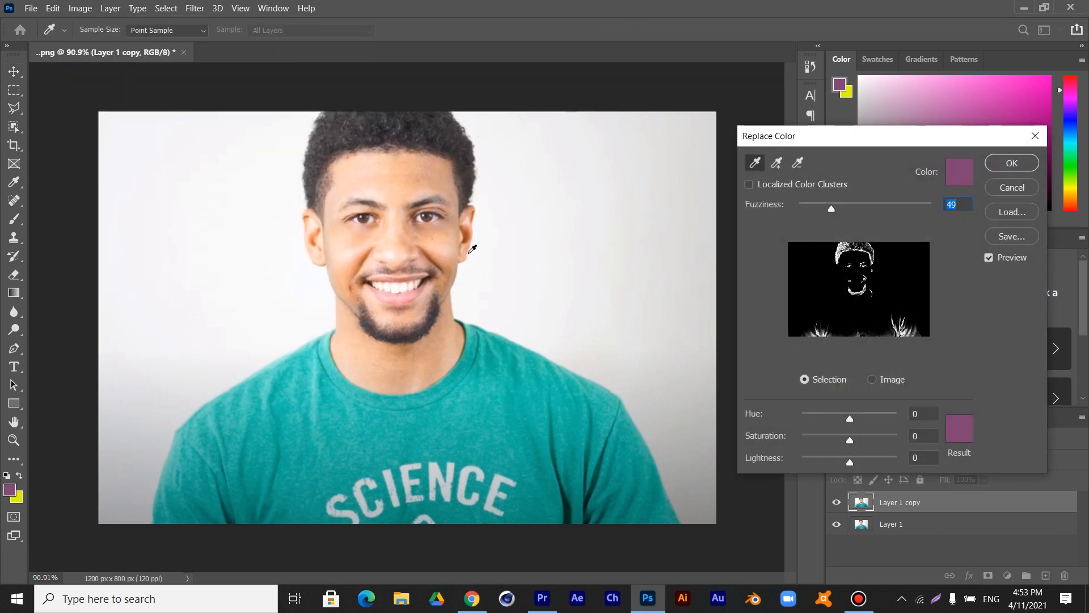
{"action": "mouse_move", "coordinate": [502, 424]}
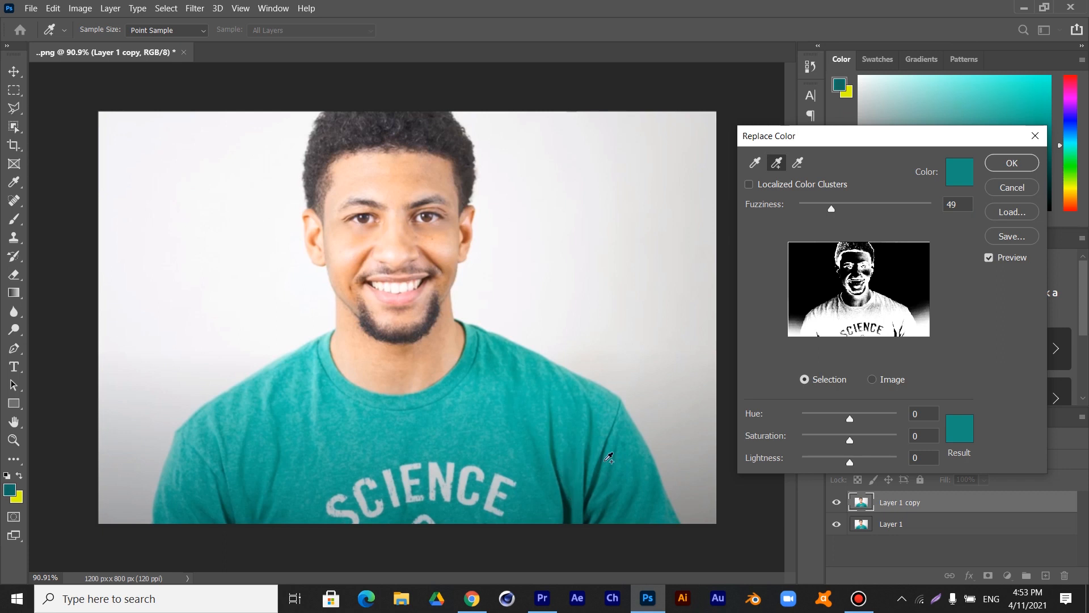
{"action": "mouse_move", "coordinate": [368, 414]}
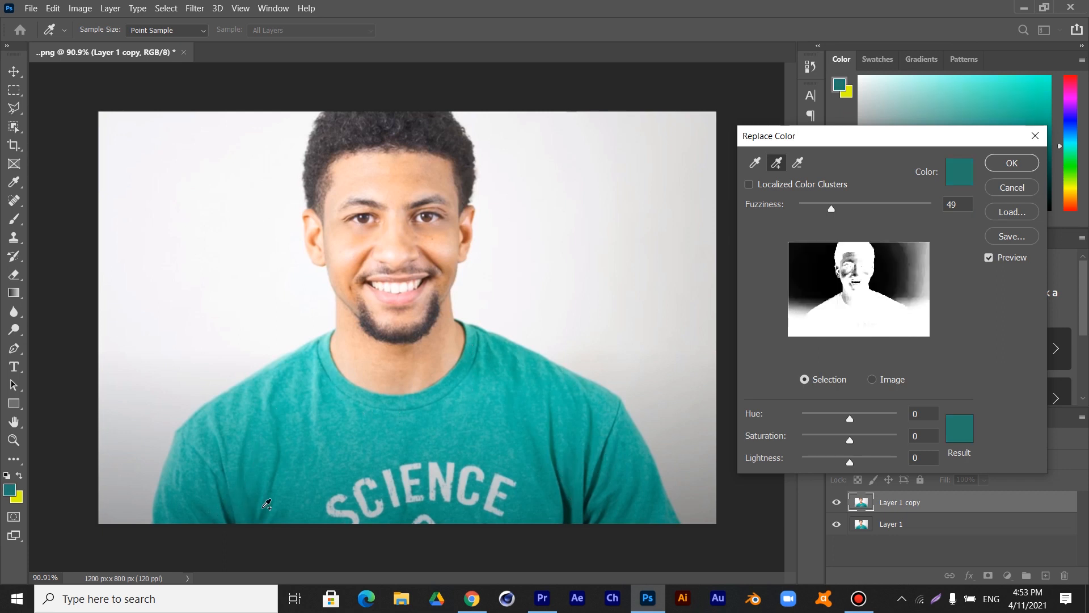
{"action": "mouse_move", "coordinate": [287, 368]}
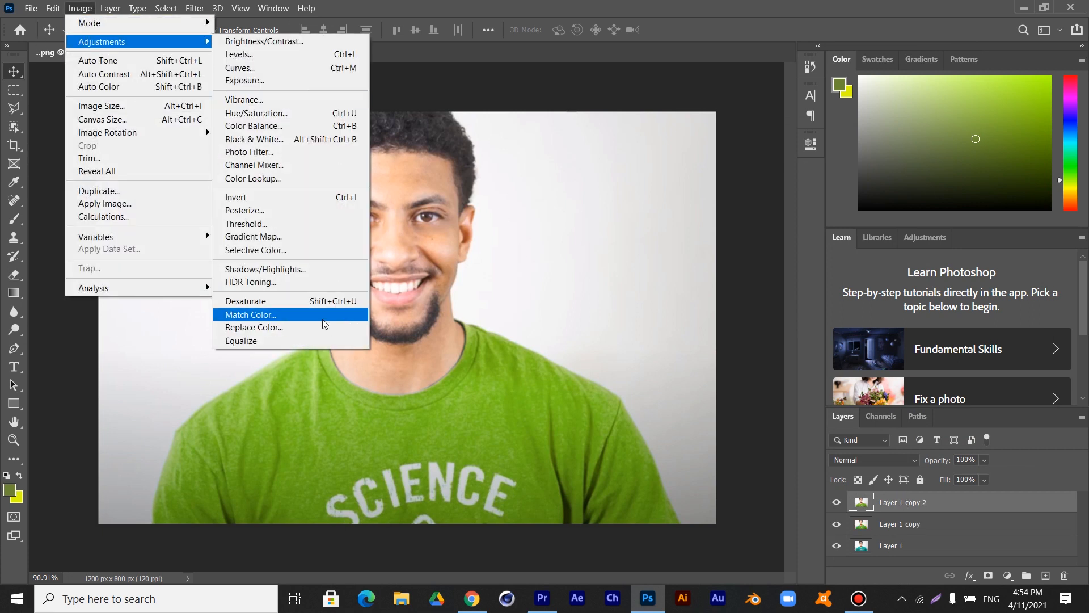
Run Replace Color again on the top copy and sample the green shirt to shift it to red
{"action": "left_click", "coordinate": [253, 327]}
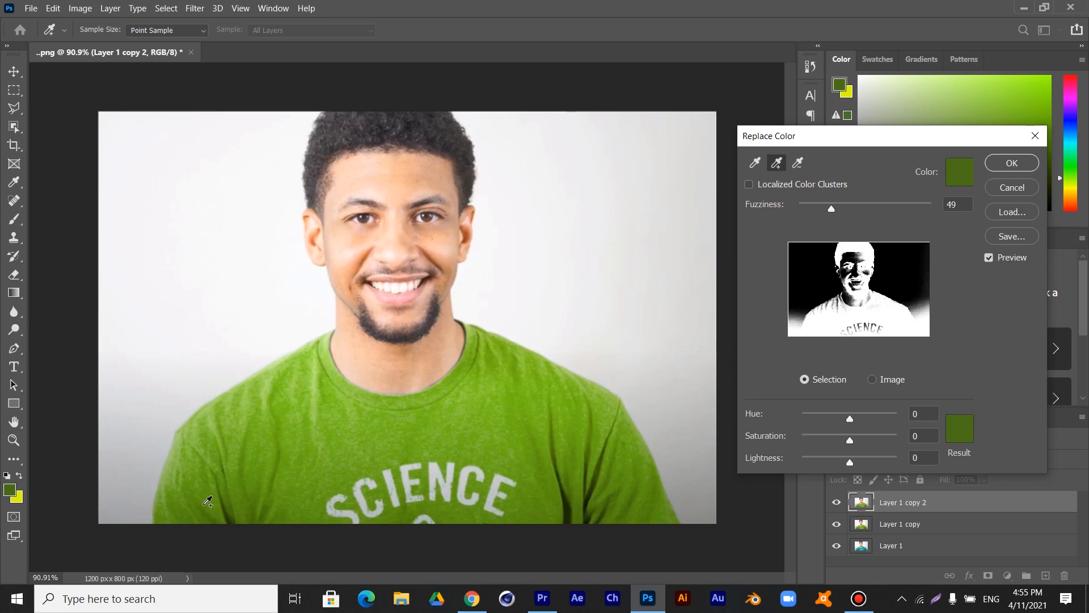
{"action": "left_click", "coordinate": [314, 346]}
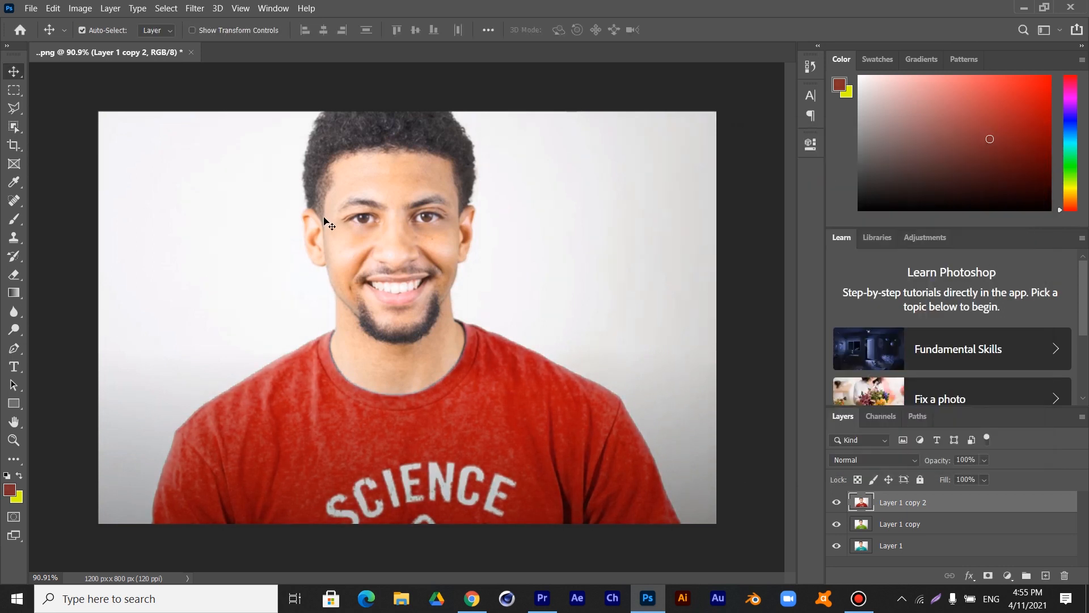
{"action": "mouse_move", "coordinate": [106, 167]}
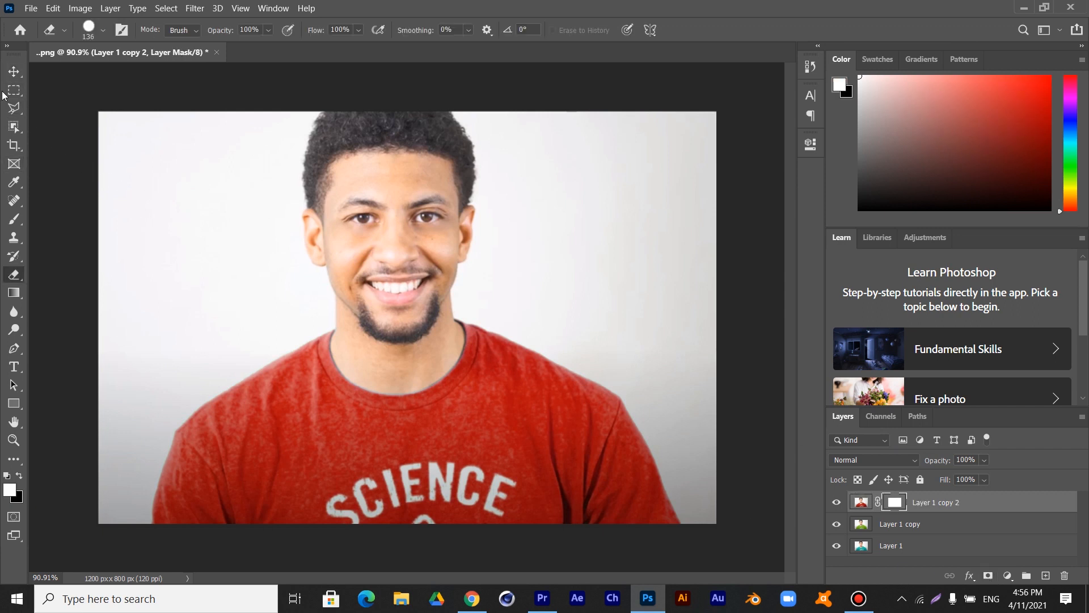
Use the Rectangular Marquee to select and erase a central vertical band of the red layer's mask
{"action": "left_click", "coordinate": [14, 89]}
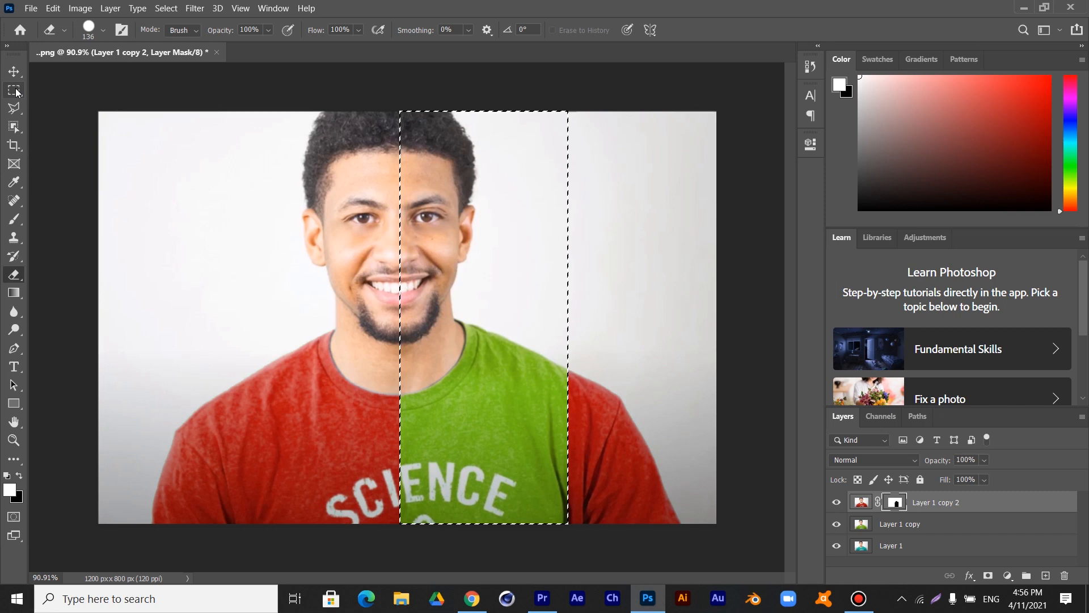
{"action": "left_click", "coordinate": [13, 89]}
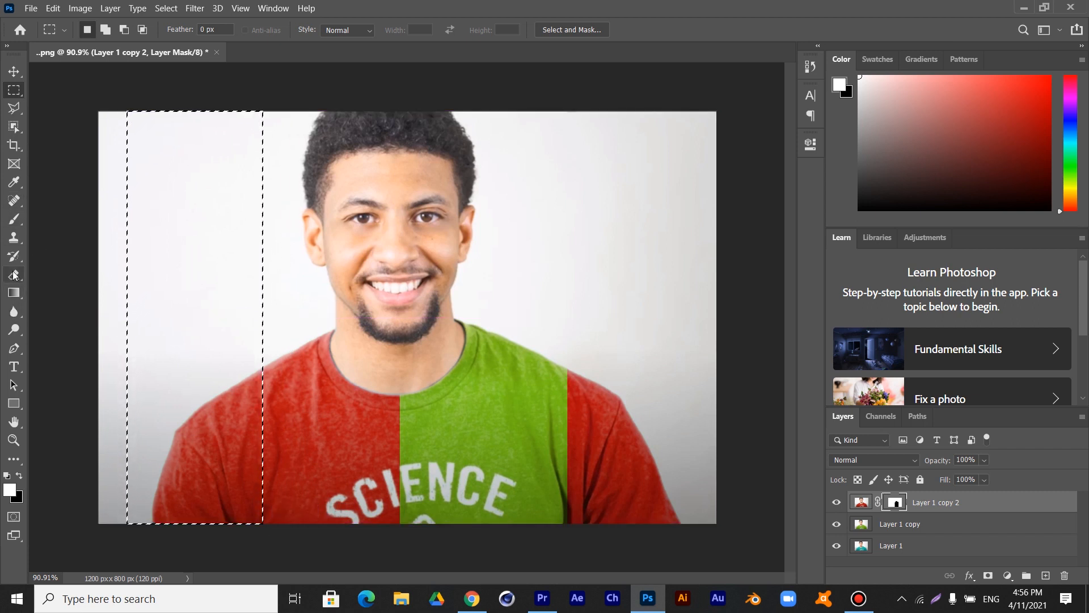
Erase the mask inside the left-side selection to reveal a second green stripe, ending on the Move tool
{"action": "left_click", "coordinate": [12, 274]}
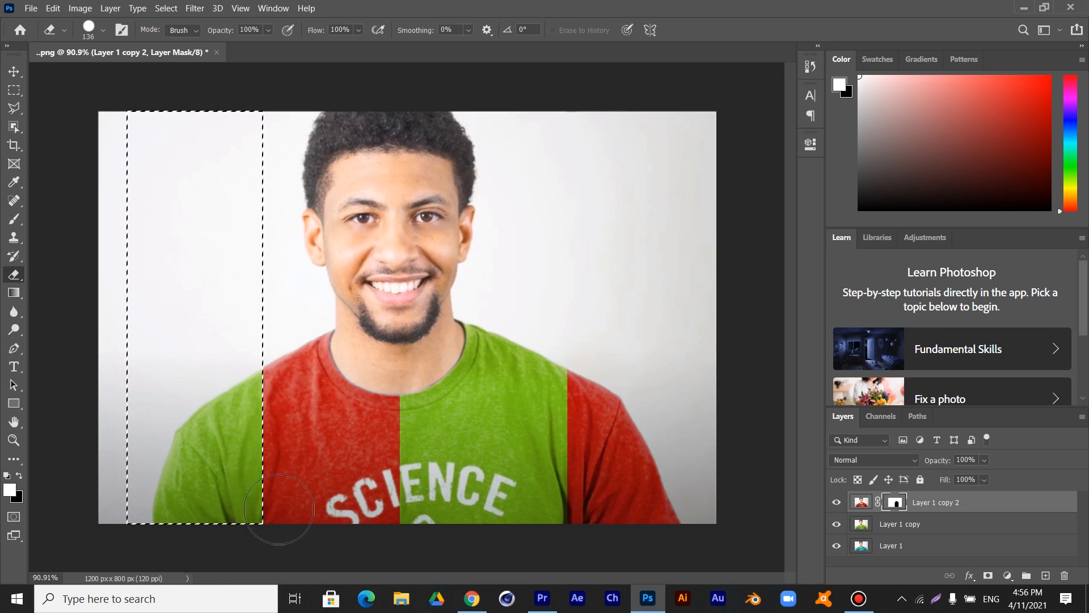
{"action": "mouse_move", "coordinate": [57, 163]}
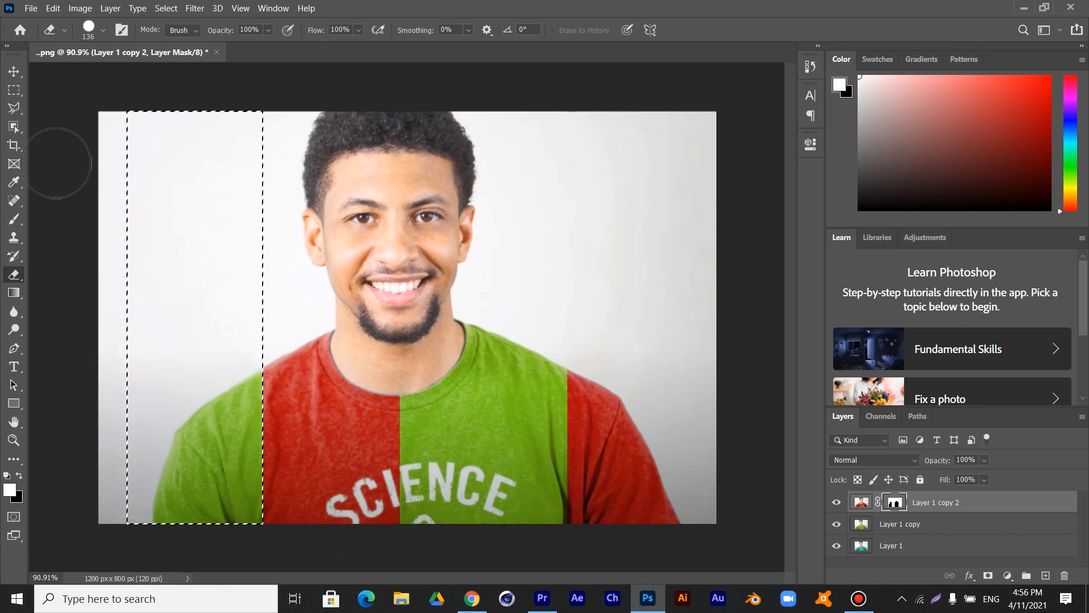
{"action": "left_click", "coordinate": [12, 70]}
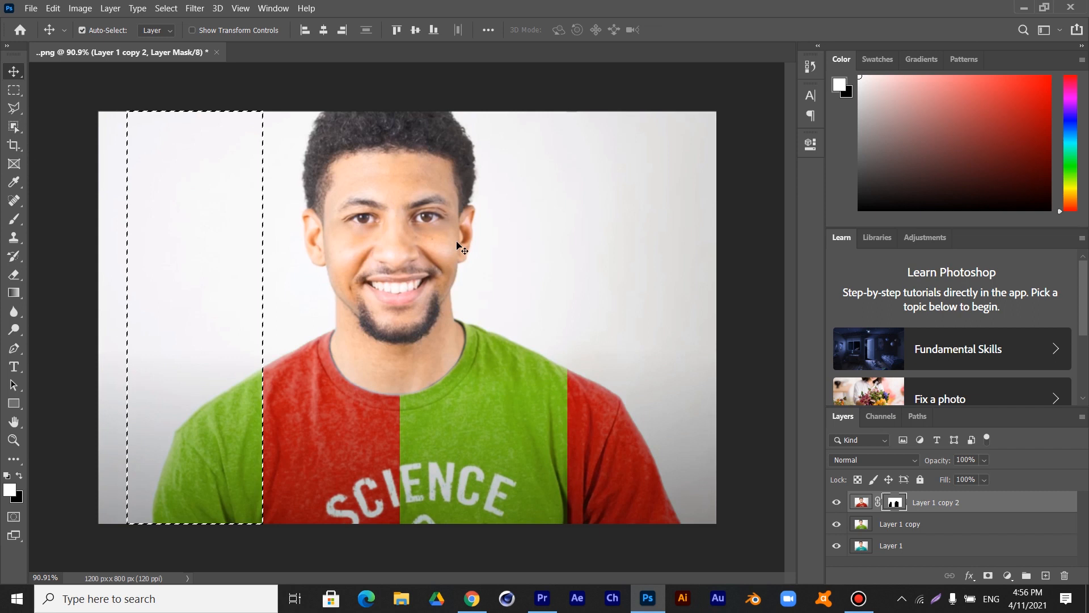